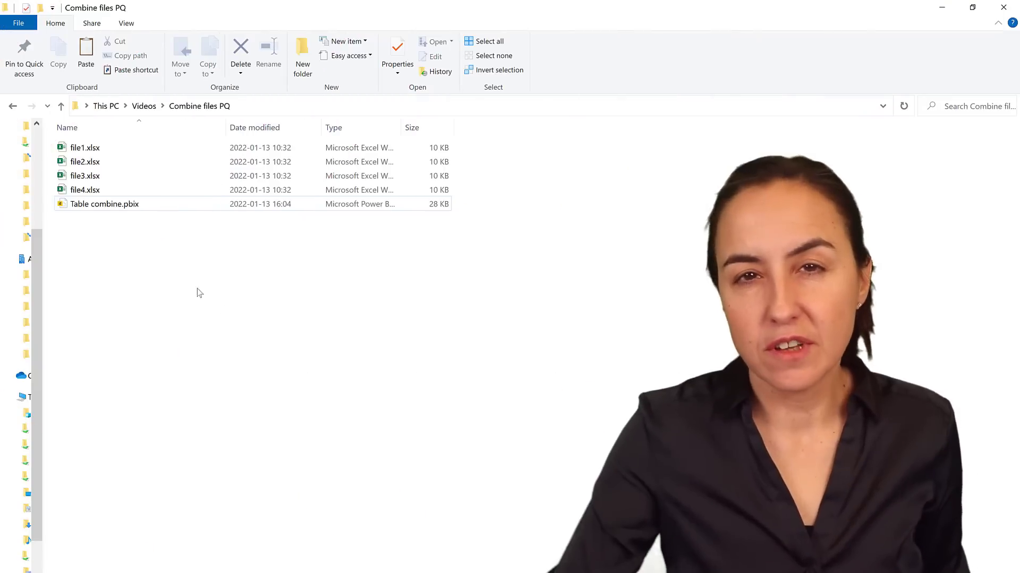
# Inspect file1.xlsx from the folder and close the workbook again.
pyautogui.click(85, 148)
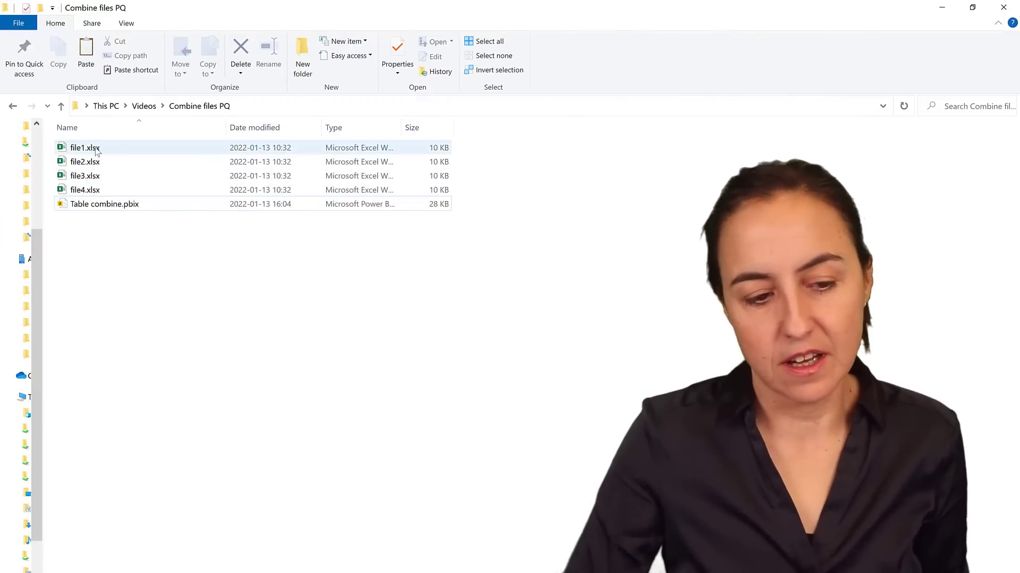
pyautogui.doubleClick(85, 148)
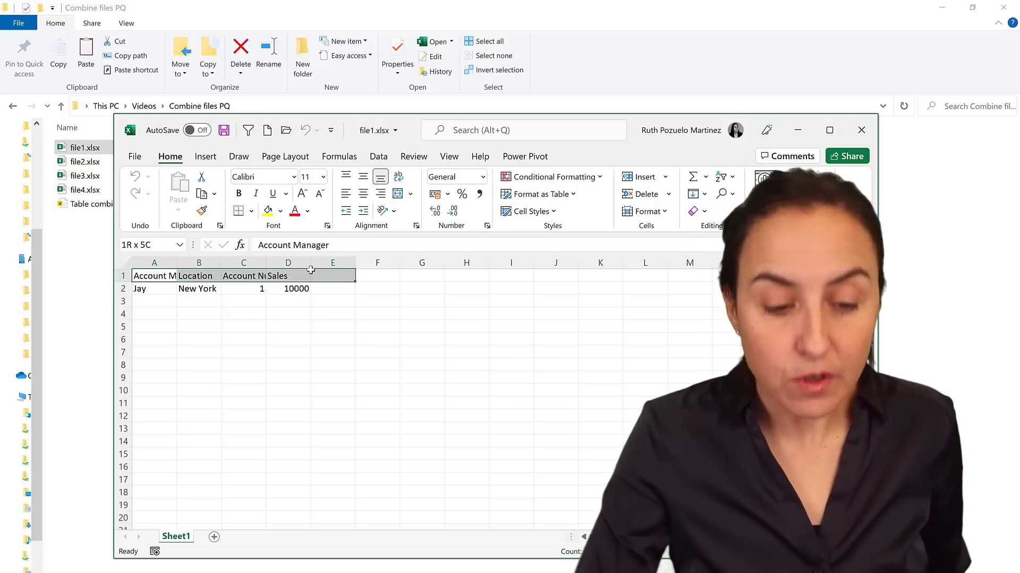
pyautogui.moveTo(861, 130)
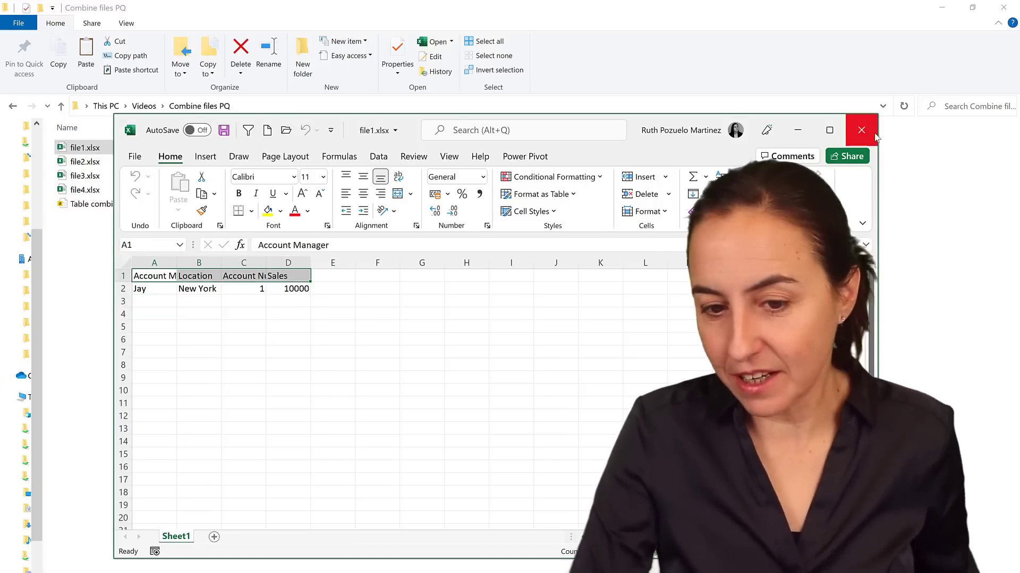
pyautogui.click(861, 129)
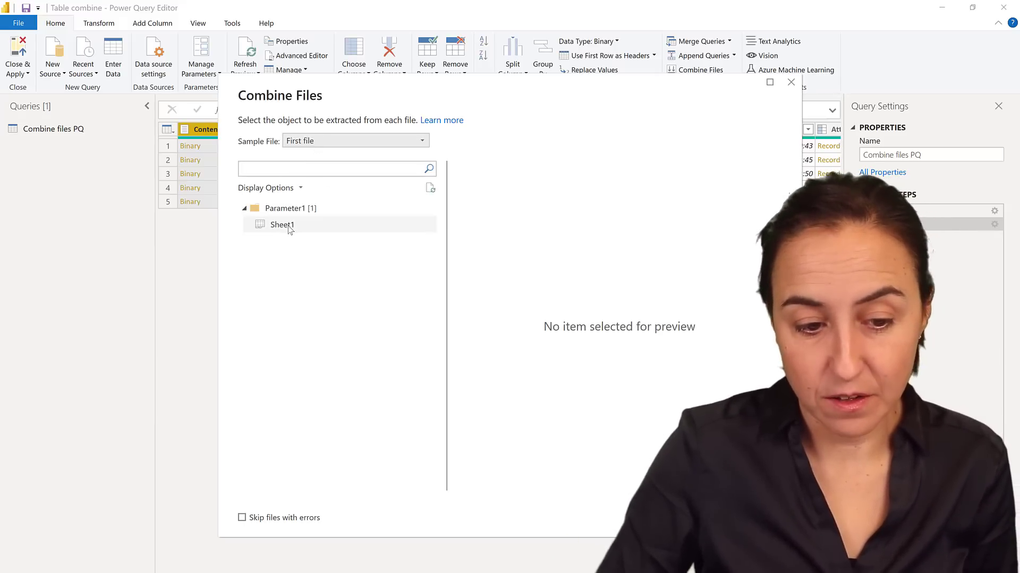
# Combine the files on Sheet1, promote the first row to headers and filter Account Manager to Jay only.
pyautogui.click(281, 224)
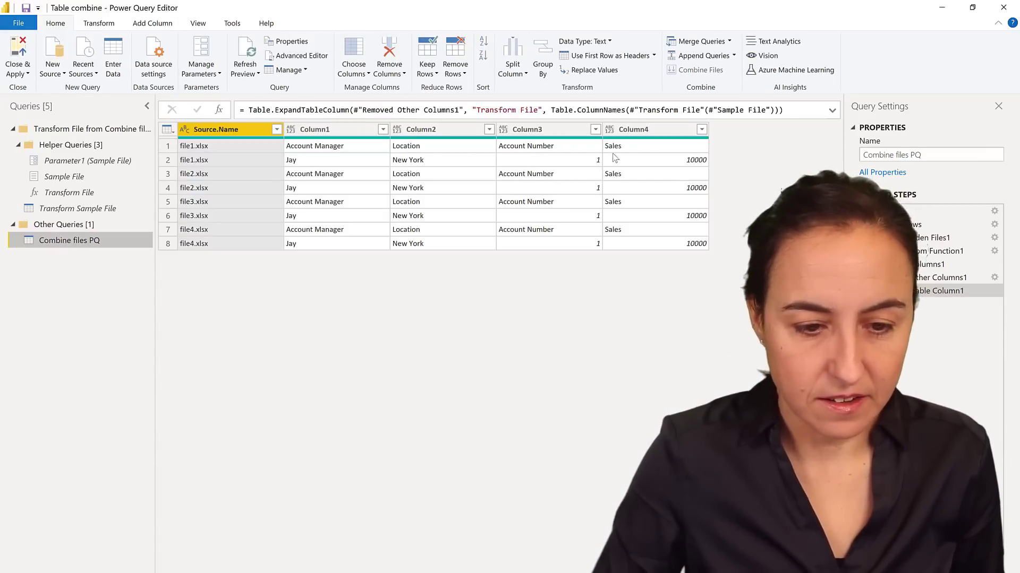
pyautogui.click(604, 55)
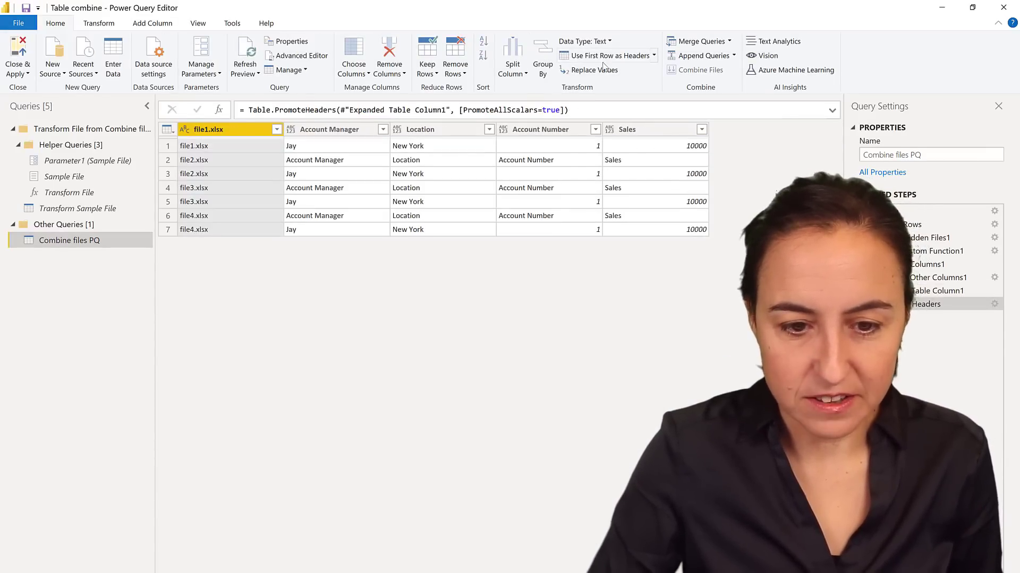
pyautogui.click(383, 130)
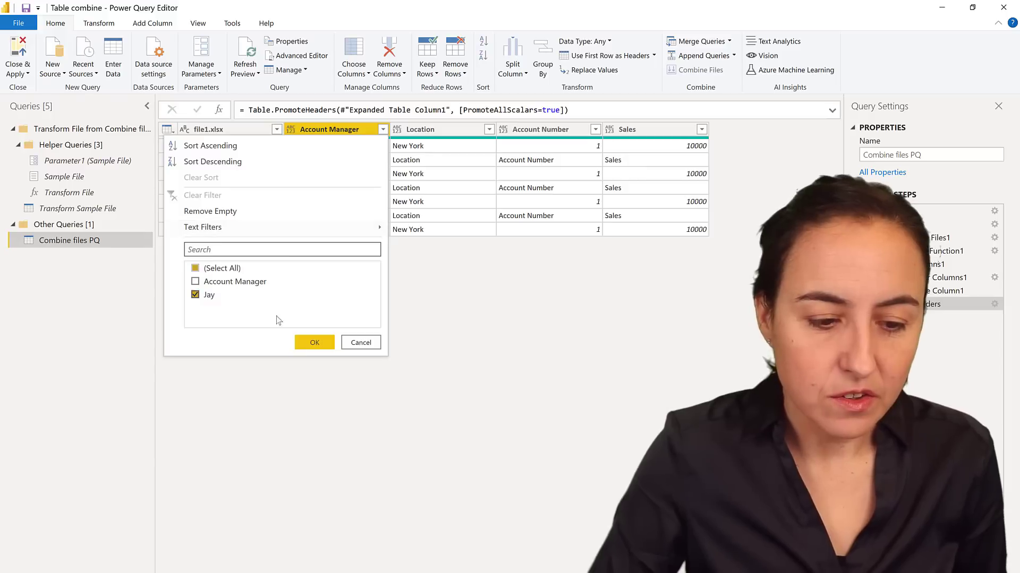
pyautogui.click(314, 343)
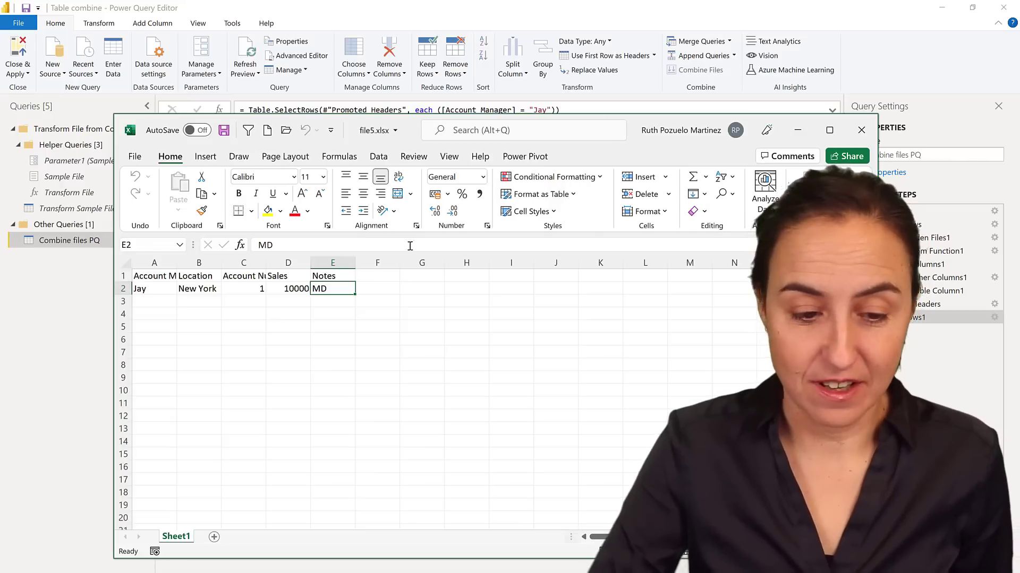
# Refresh the preview so file5 joins the combined table without its Notes column.
pyautogui.click(333, 262)
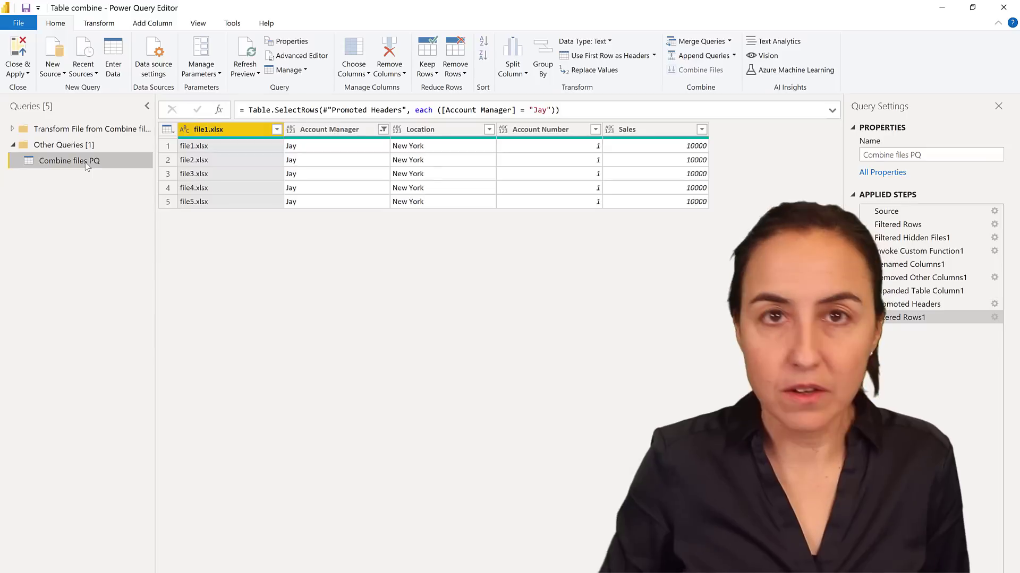
pyautogui.moveTo(68, 161)
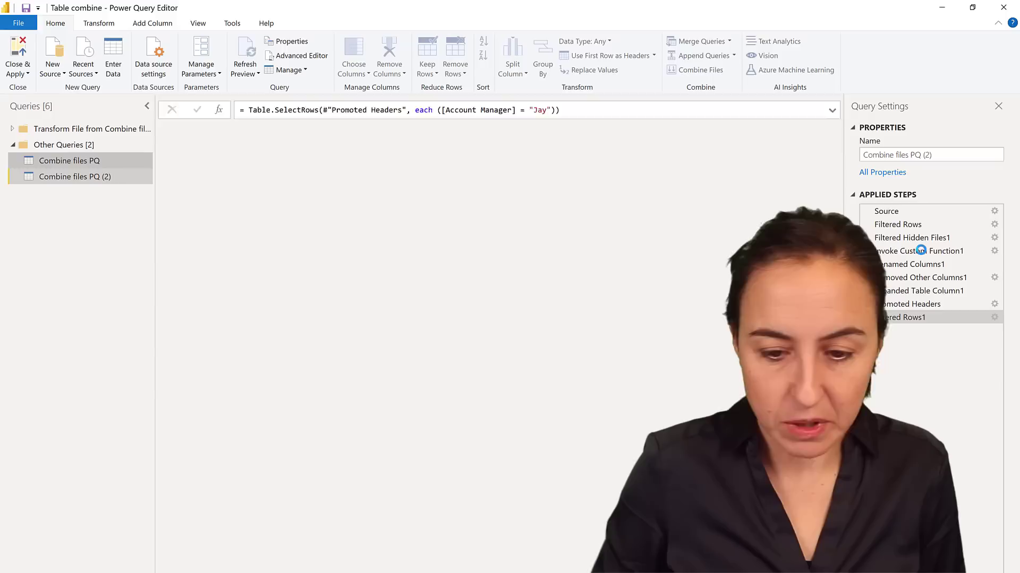
# Strip the copied query's later steps and add a custom column = Excel.Workbook([Content]).
pyautogui.click(912, 236)
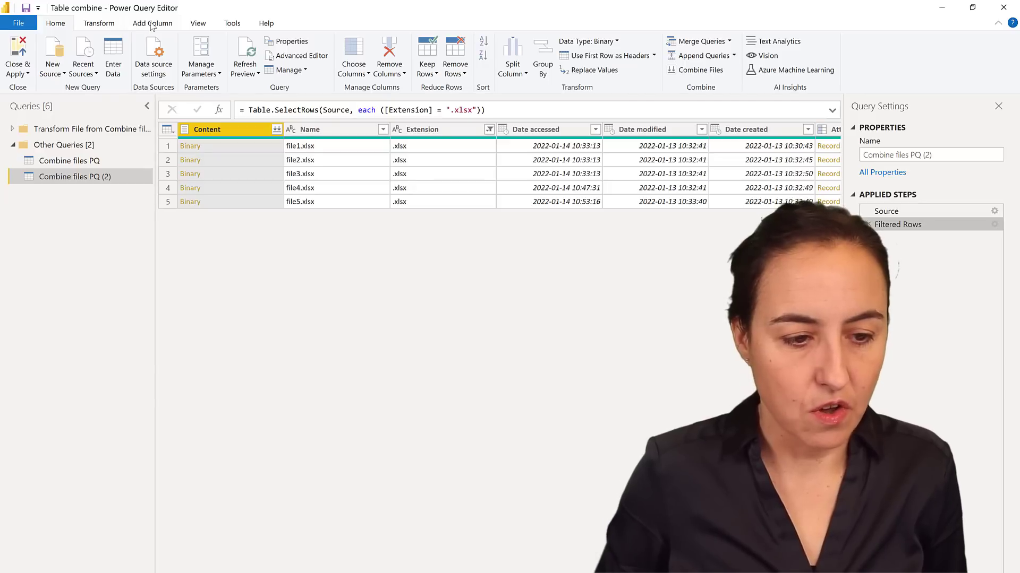
pyautogui.click(152, 23)
pyautogui.write('= ExcelExcel.Workbook')
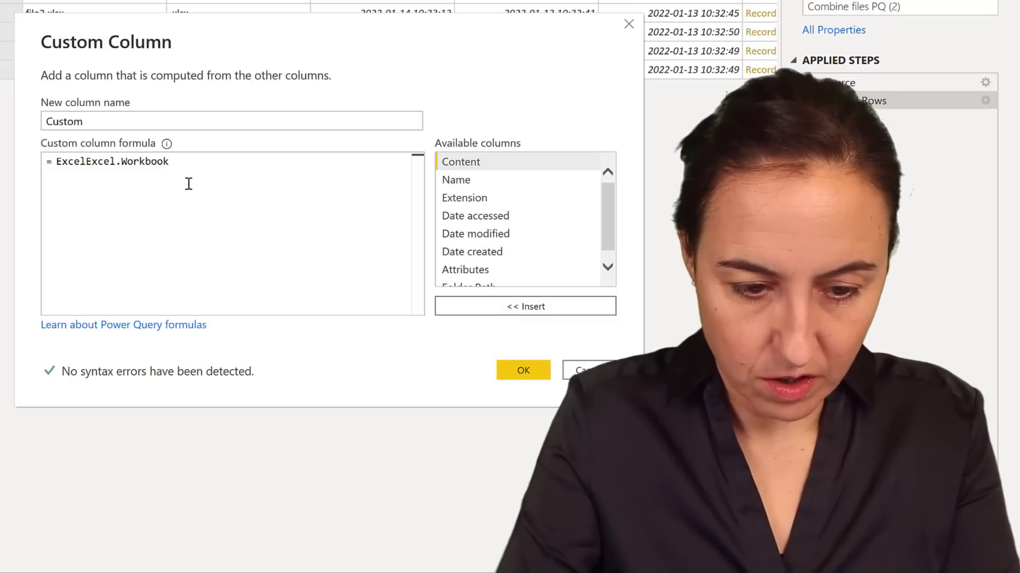
pyautogui.doubleClick(126, 162)
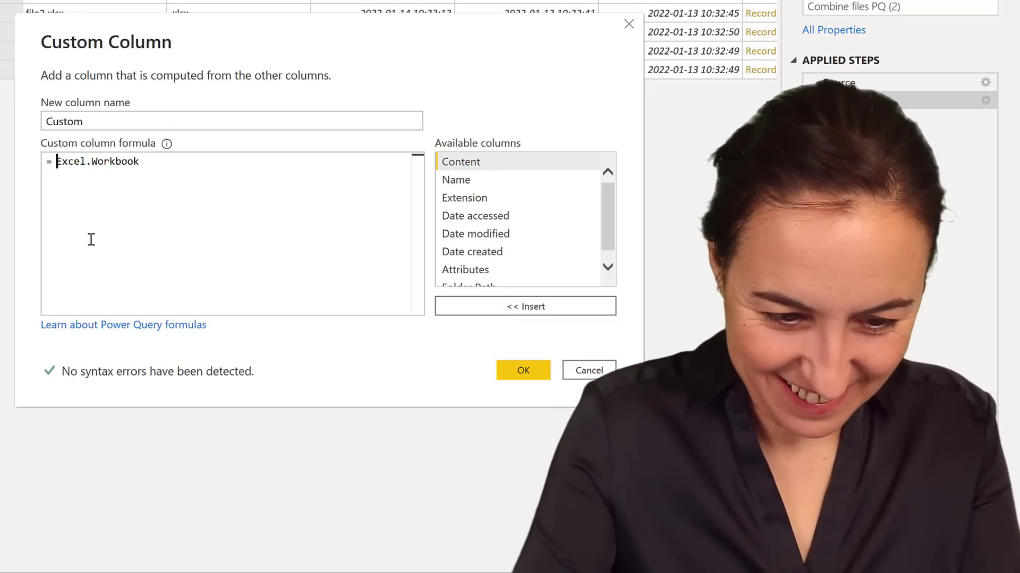
pyautogui.write('(')
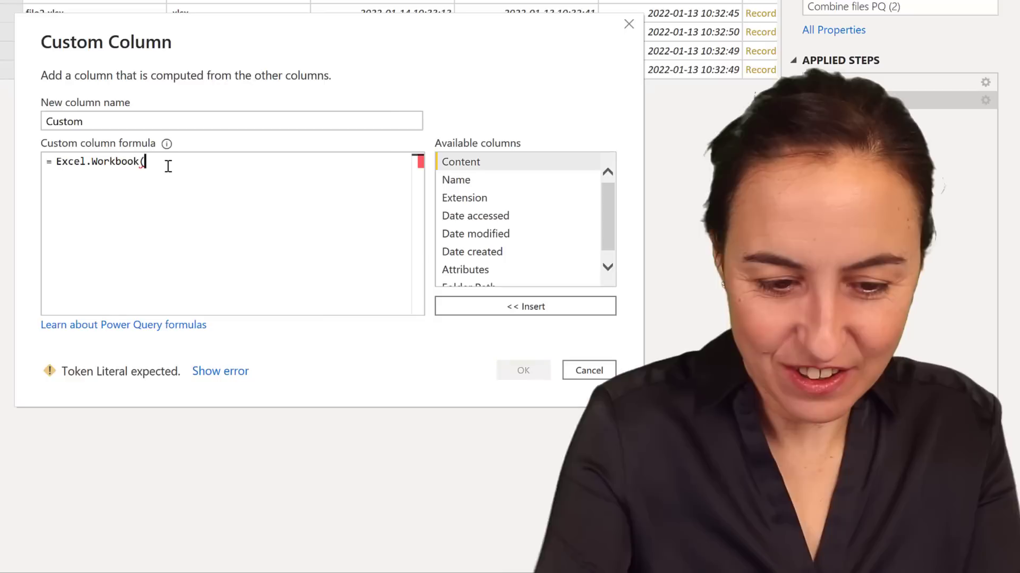
pyautogui.write('[Content]')
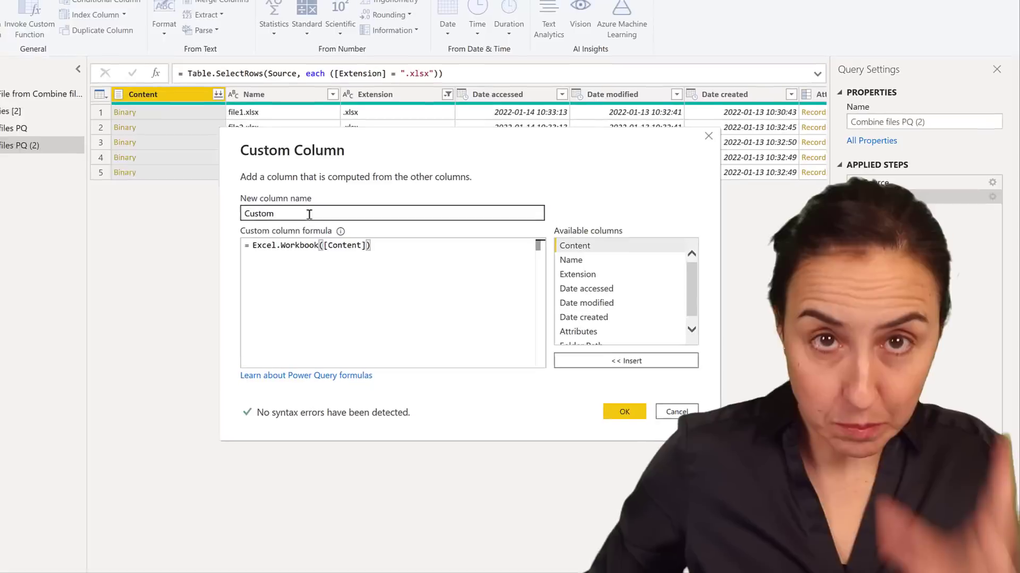
pyautogui.click(624, 411)
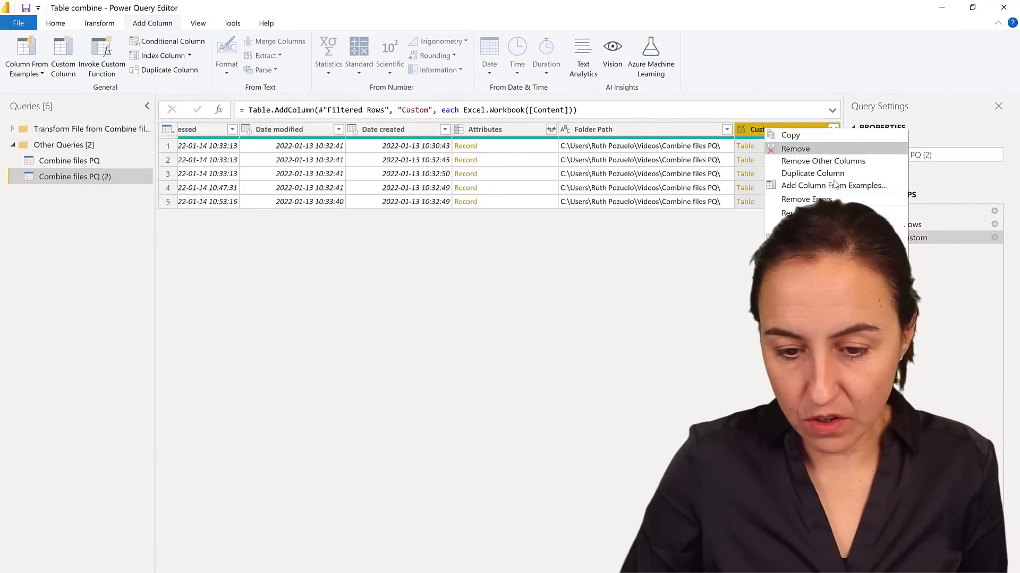
# Remove all columns except the Custom column of workbook tables.
pyautogui.click(822, 161)
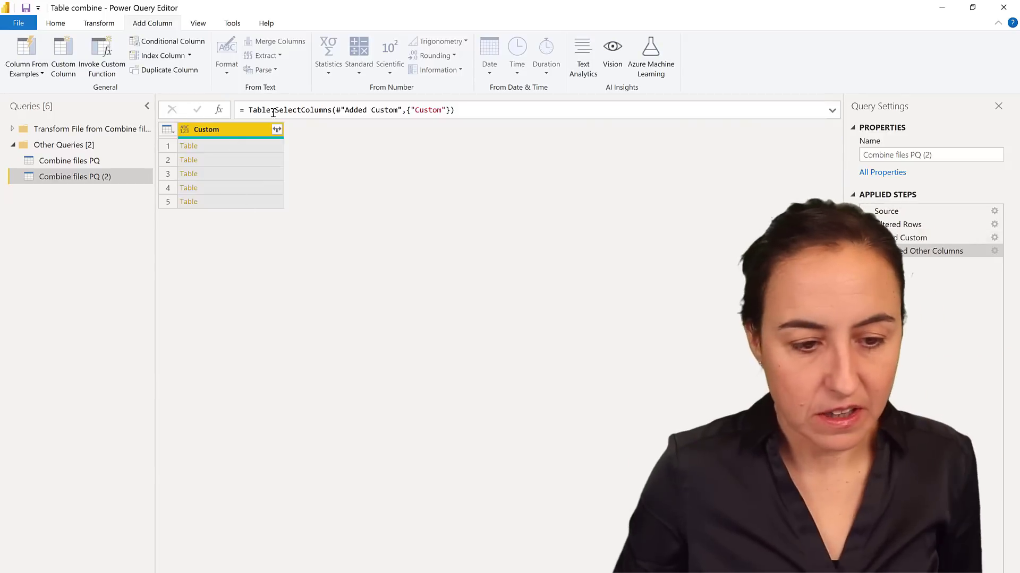
pyautogui.click(276, 130)
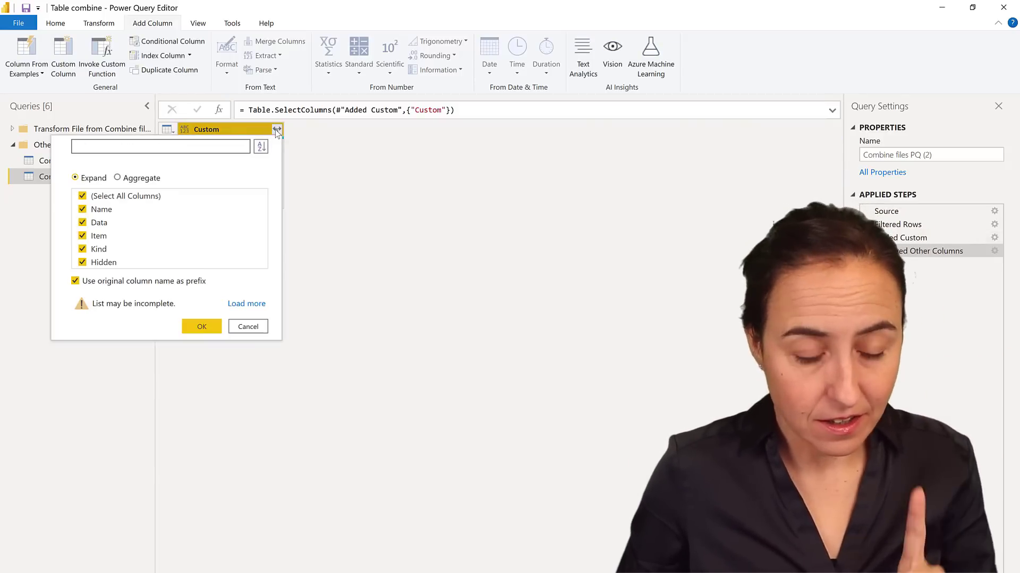
# Duplicate the query, then expand Custom in query (2) to just the Data field.
pyautogui.rightClick(72, 176)
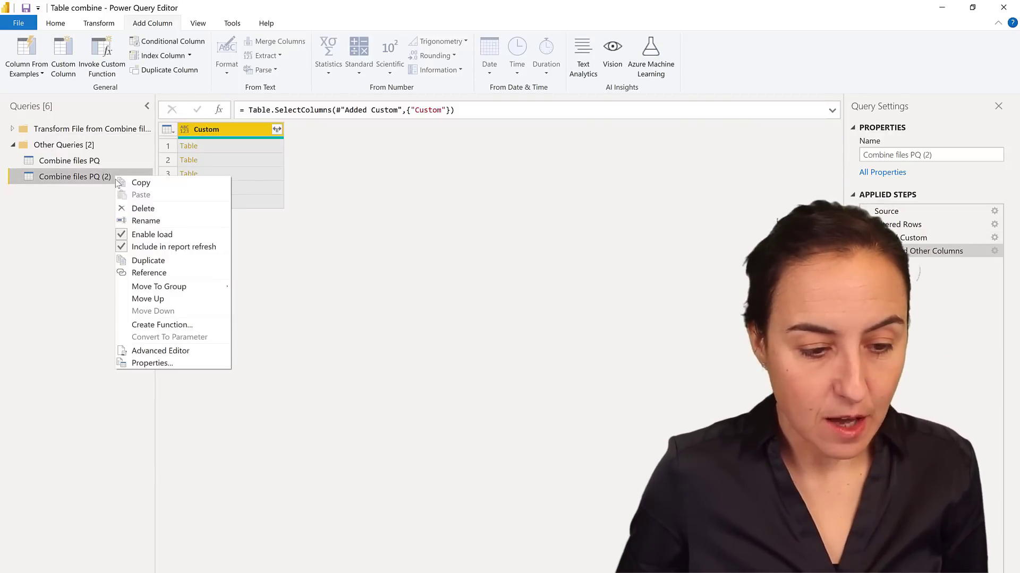
pyautogui.click(148, 260)
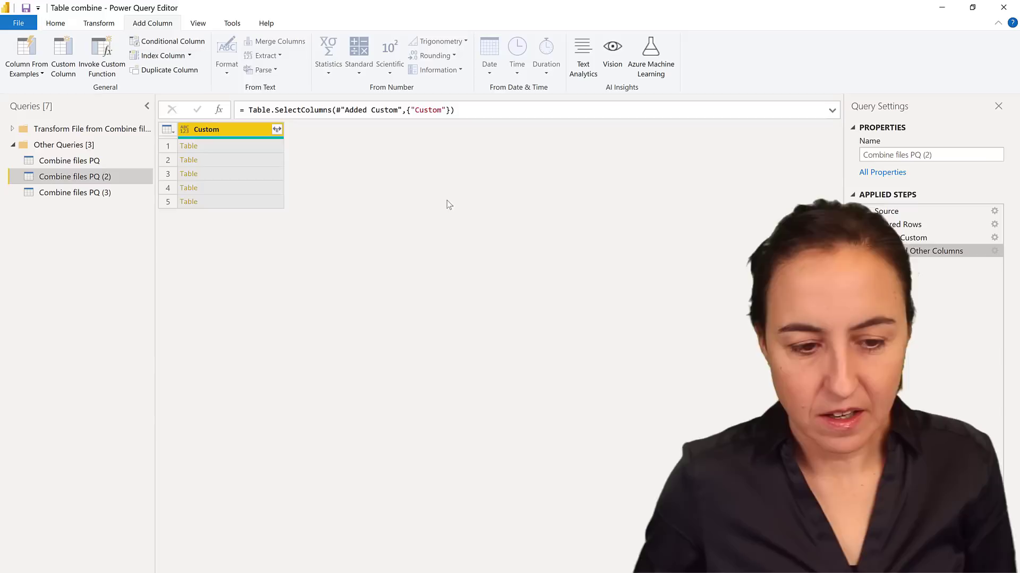
pyautogui.click(276, 129)
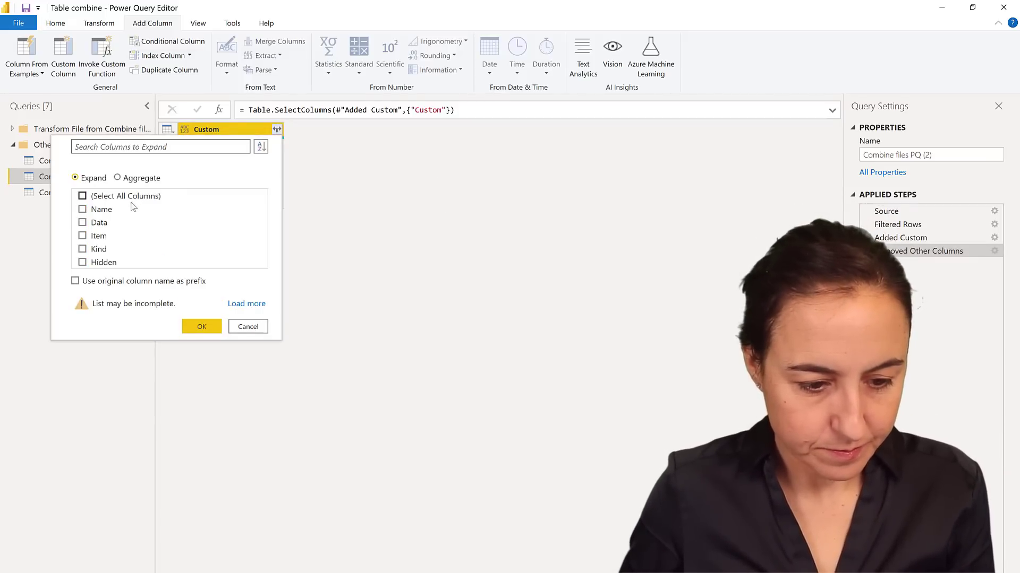
pyautogui.click(201, 326)
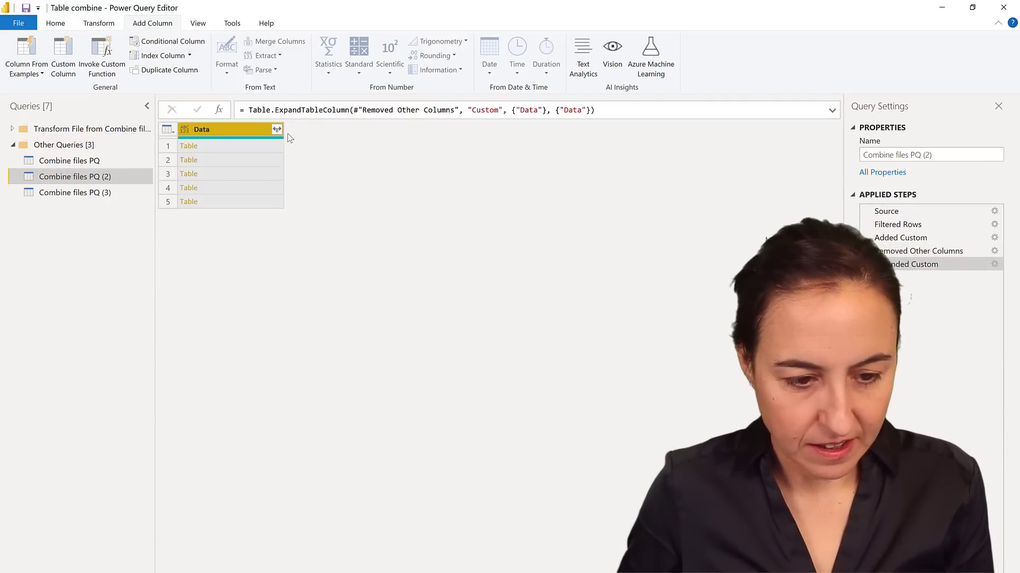
# Expand Data with the full loaded column list into all five columns, Notes included.
pyautogui.click(277, 129)
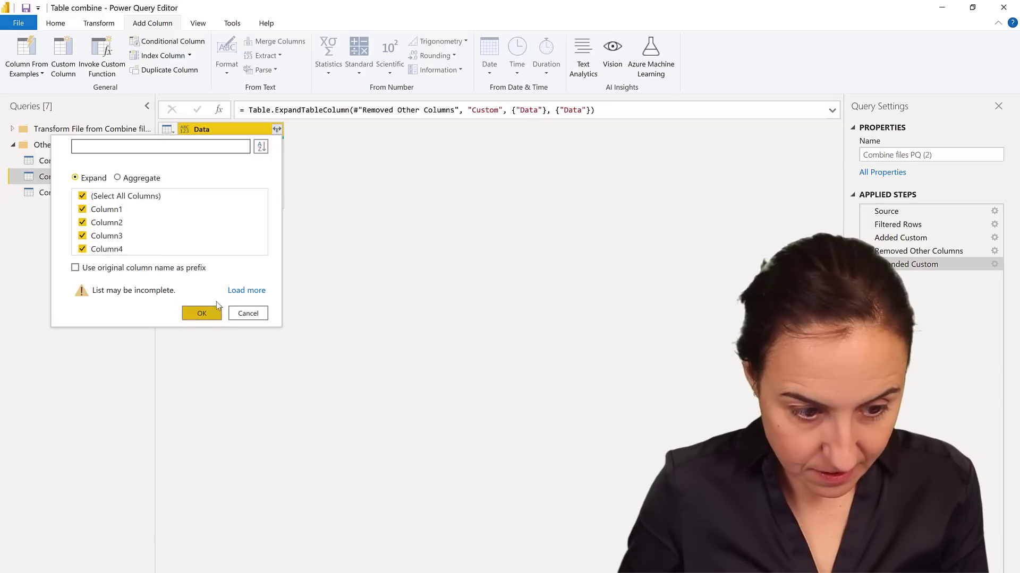
pyautogui.click(201, 312)
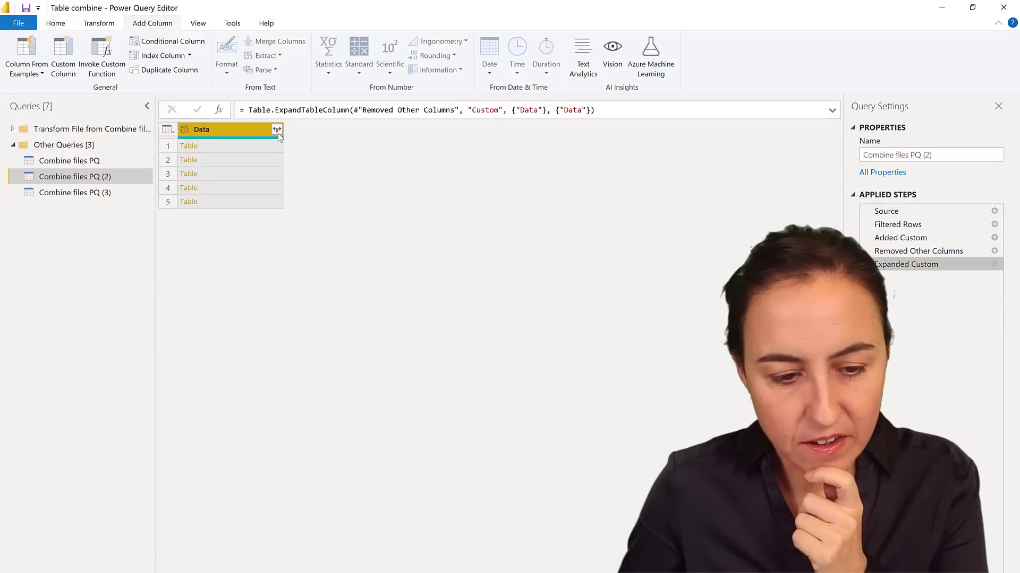
pyautogui.click(276, 130)
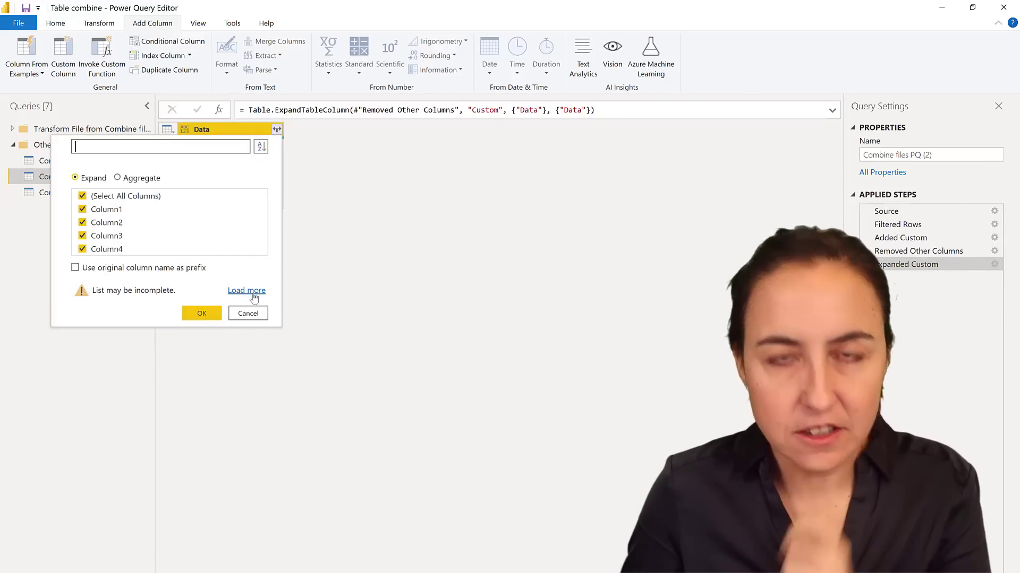
pyautogui.click(246, 290)
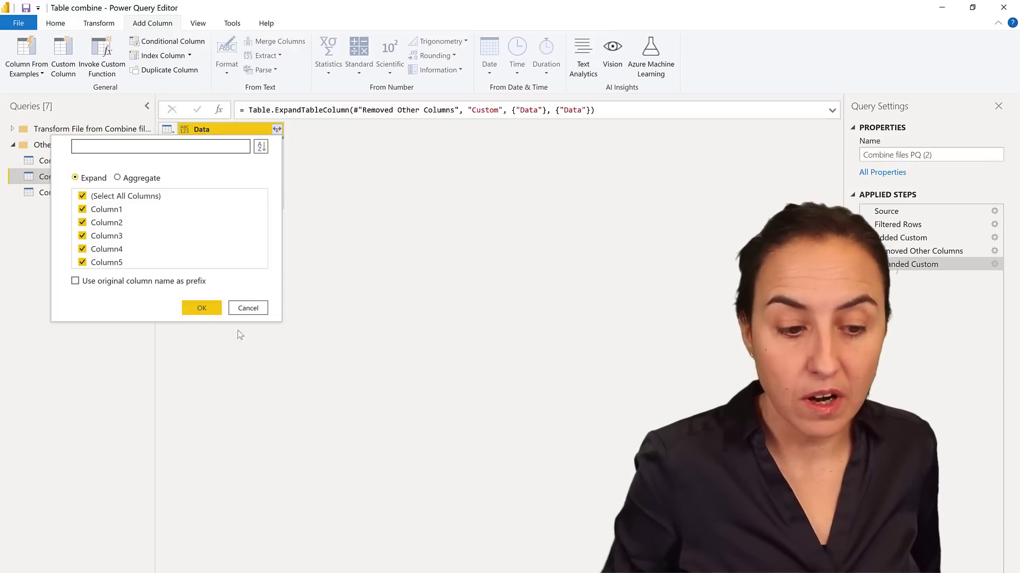
pyautogui.click(202, 308)
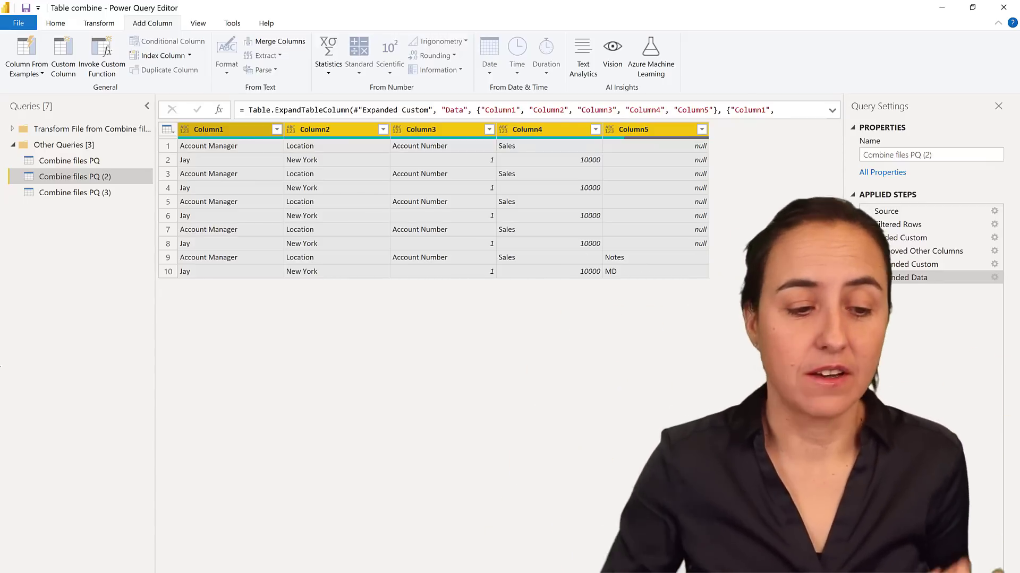
pyautogui.click(74, 193)
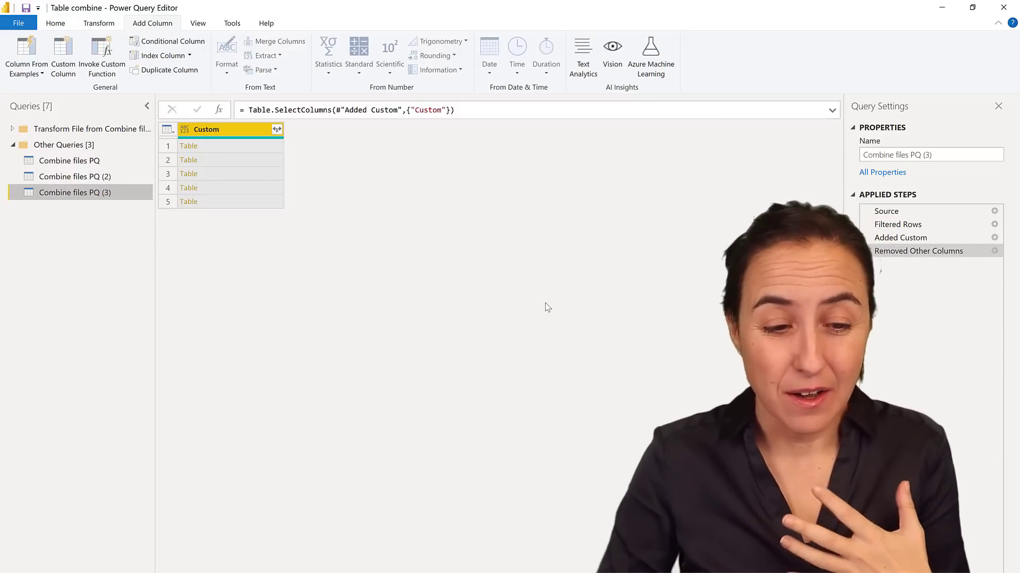
# Expand the third query's Custom column keeping only the Data tables.
pyautogui.click(276, 129)
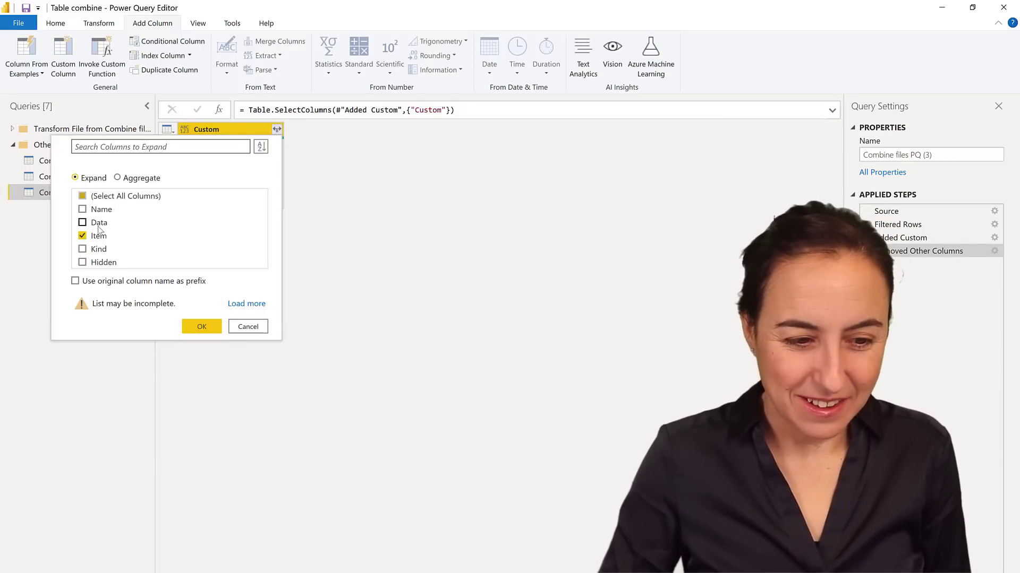
pyautogui.click(83, 222)
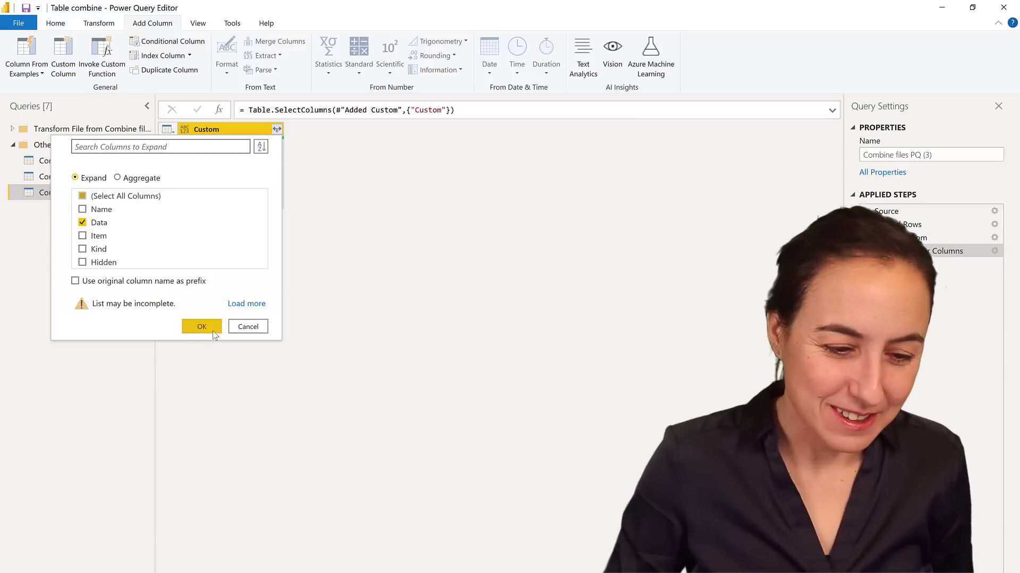
pyautogui.click(202, 326)
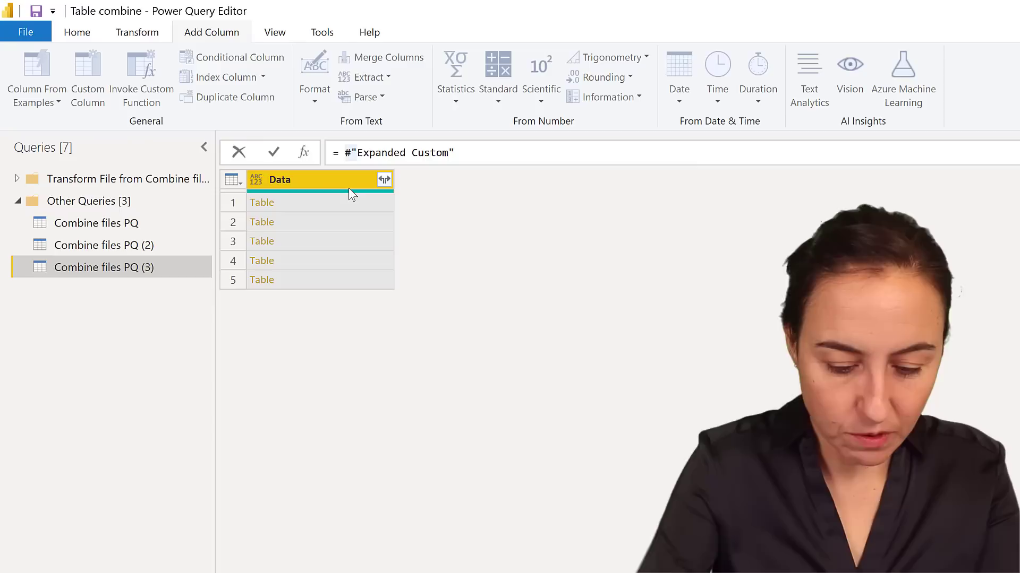
# Write the step = Table.Combine(#"Expanded Custom"[Data]) in the formula bar.
pyautogui.write('Table.Combine(')
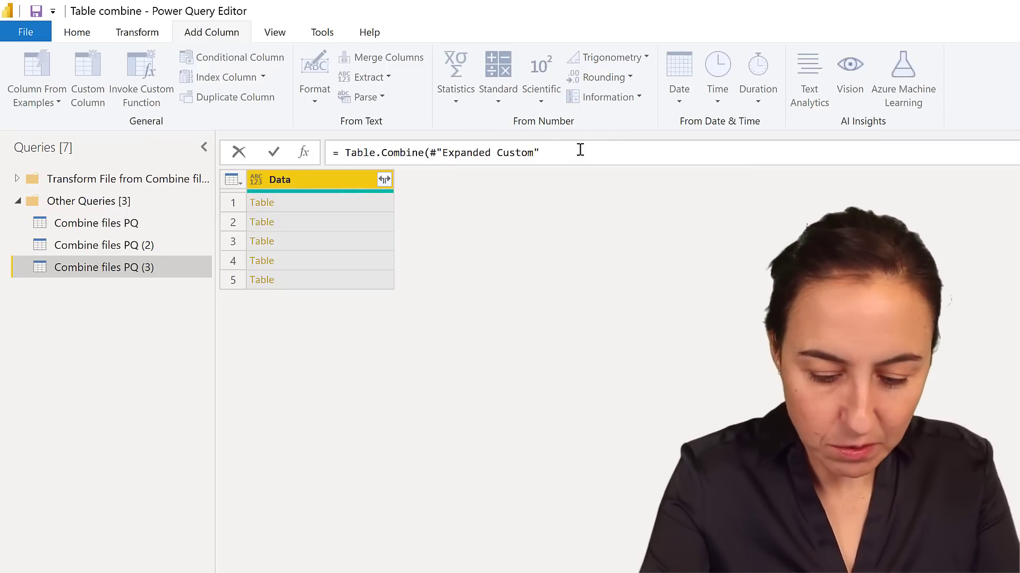
pyautogui.write('[Date]')
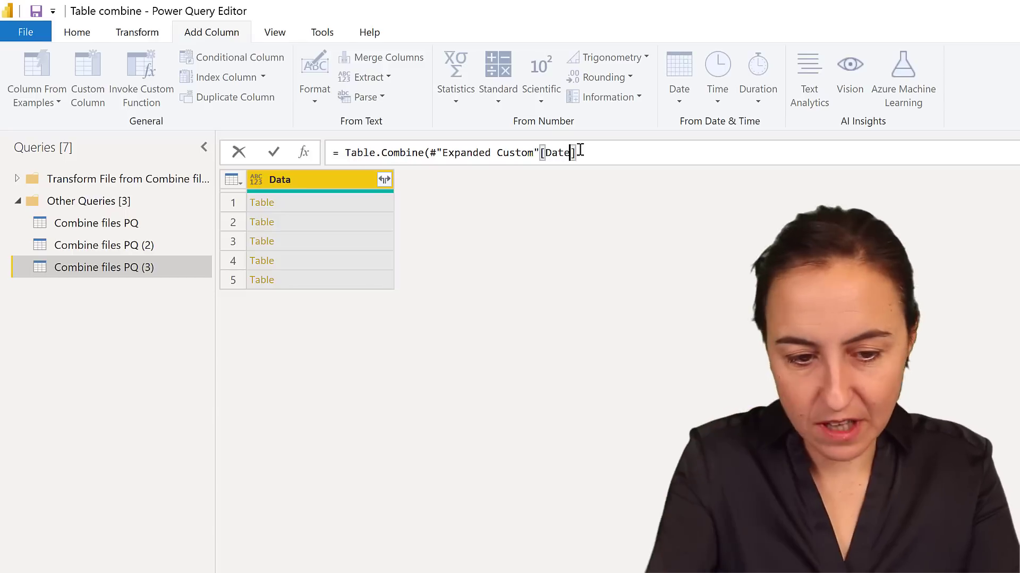
pyautogui.write('Data')
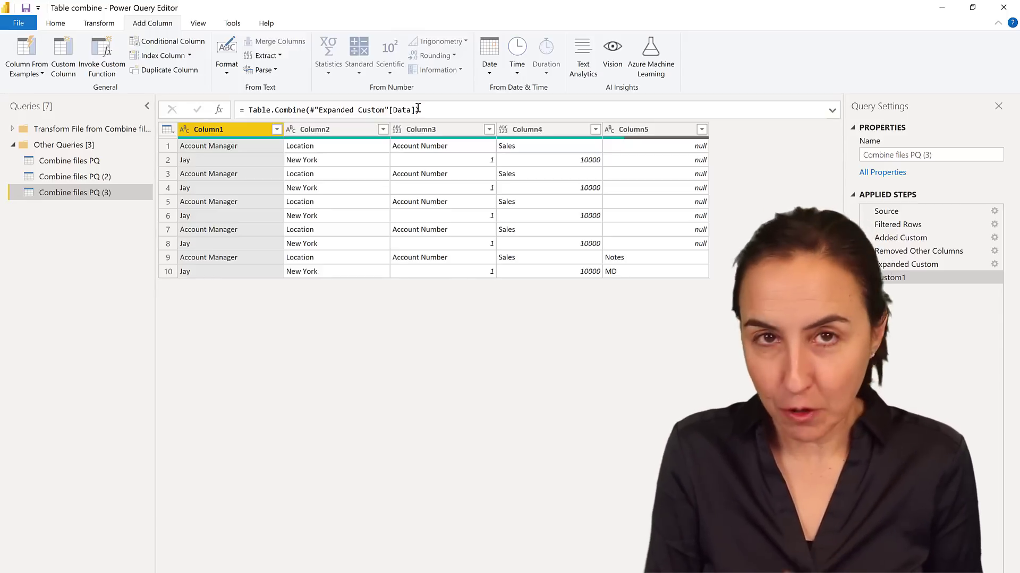
# Commit the Table.Combine formula and review the combined Column1–Column5 result with Notes.
pyautogui.click(891, 277)
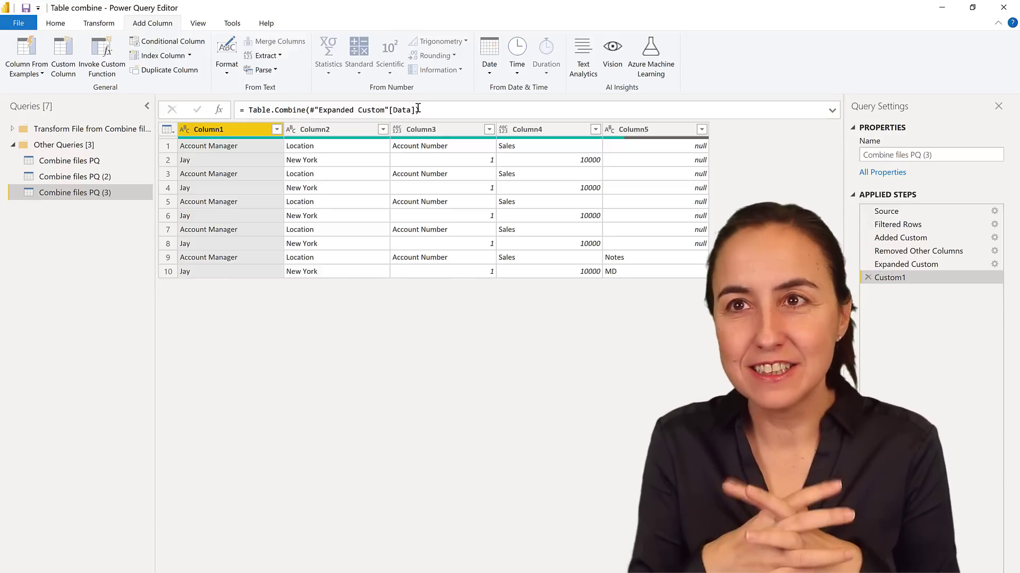